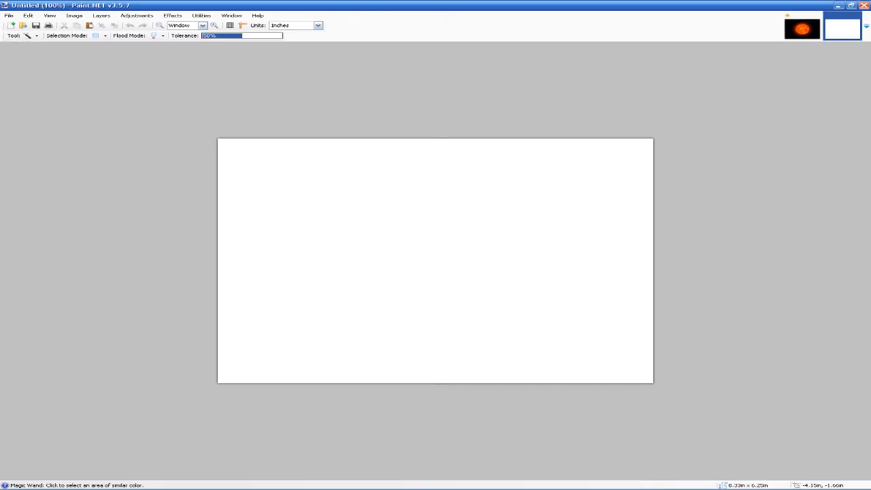
# Fill the entire white canvas with solid black using the Paint Bucket.
pyautogui.click(436, 262)
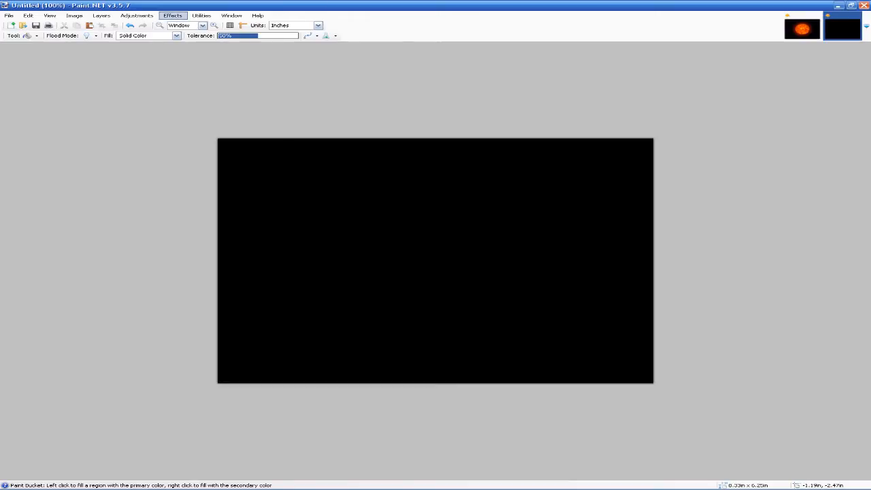
# Preview Add Noise with colour saturation 0 and tuned coverage for sparse white star speckles.
pyautogui.click(171, 15)
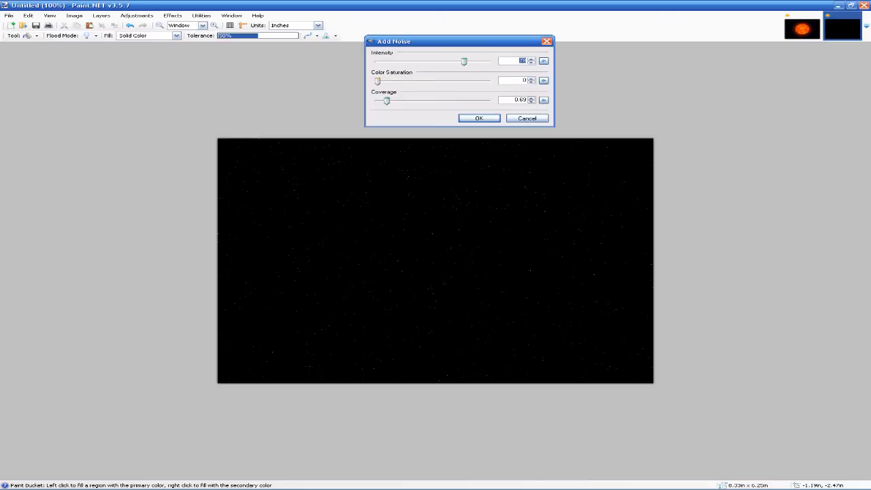
pyautogui.moveTo(379, 81); pyautogui.dragTo(487, 82)
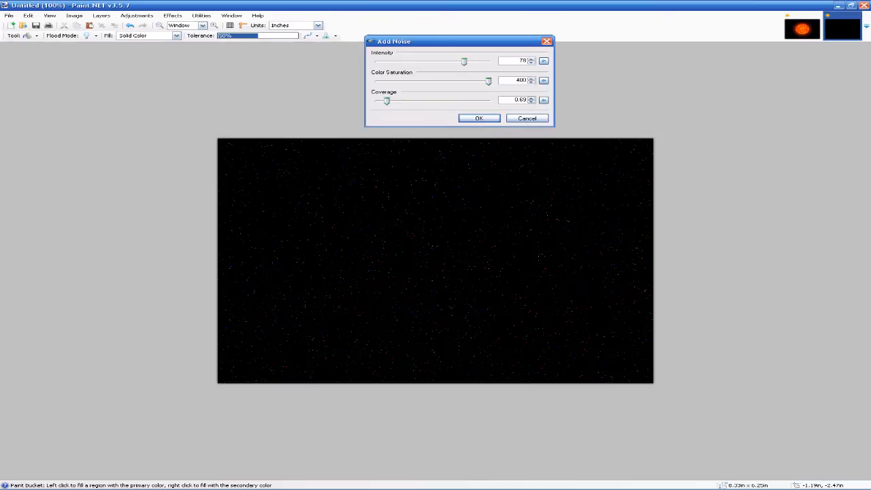
pyautogui.moveTo(487, 81); pyautogui.dragTo(403, 80)
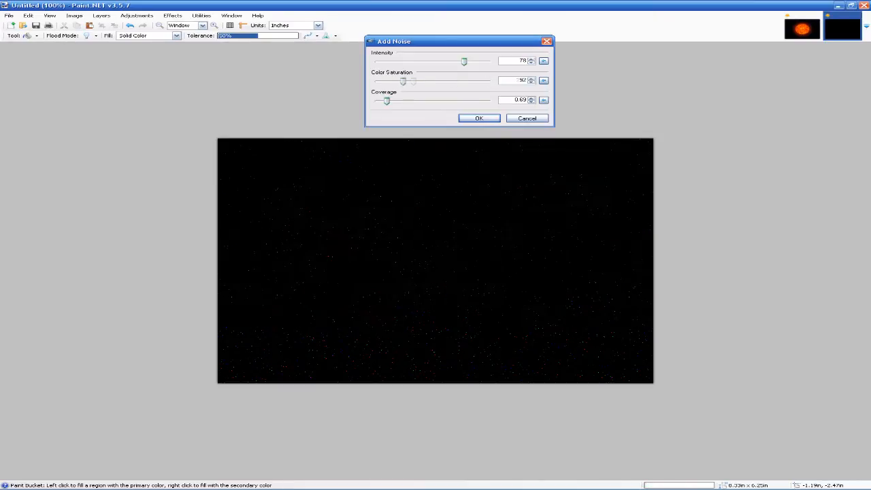
pyautogui.moveTo(403, 82); pyautogui.dragTo(379, 82)
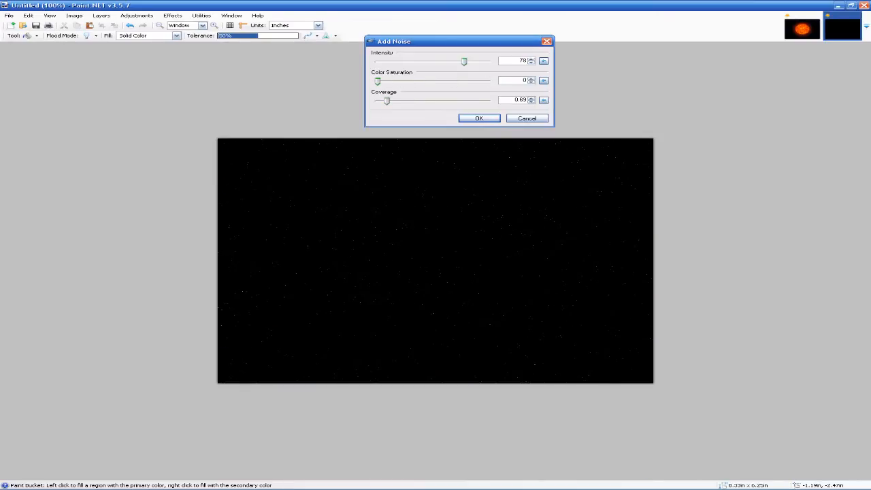
pyautogui.moveTo(387, 101); pyautogui.dragTo(411, 101)
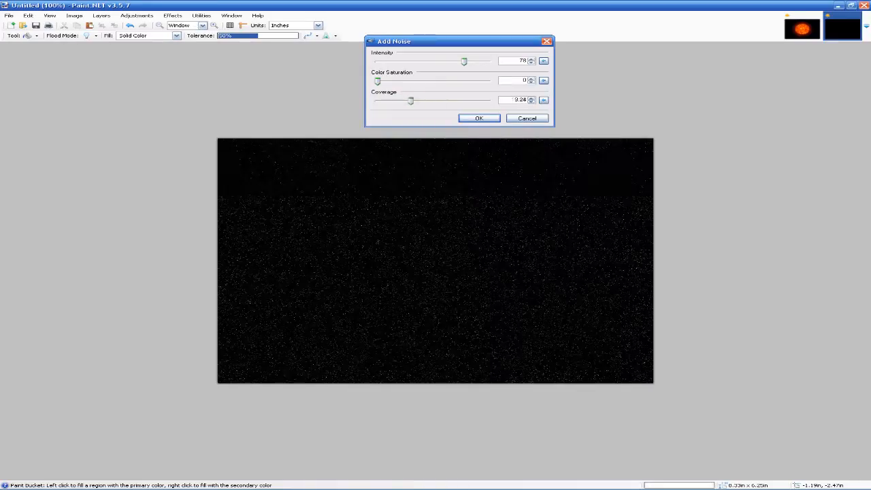
pyautogui.moveTo(411, 101); pyautogui.dragTo(390, 101)
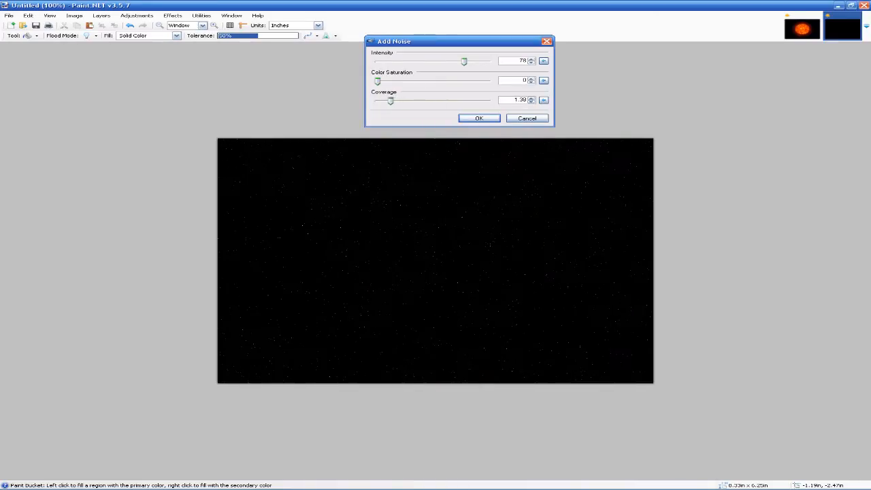
pyautogui.moveTo(391, 101); pyautogui.dragTo(389, 101)
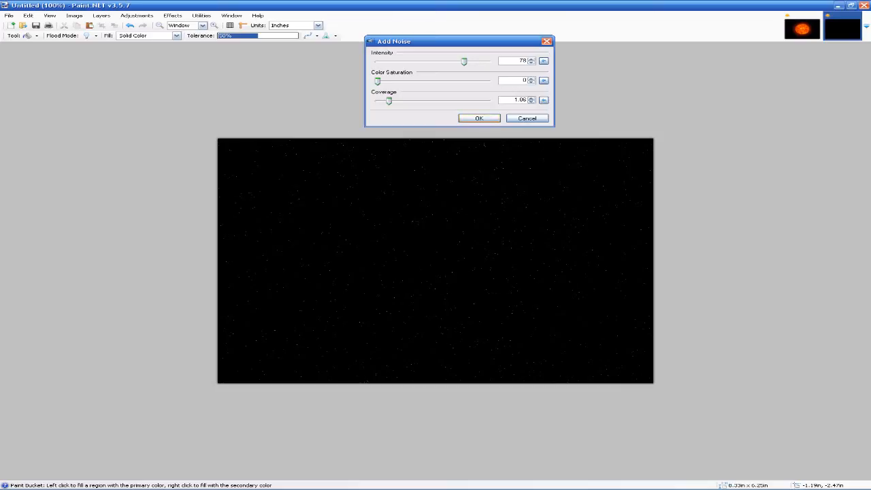
# Apply the star noise, then render Difference-blended clouds with lowered roughness.
pyautogui.click(480, 117)
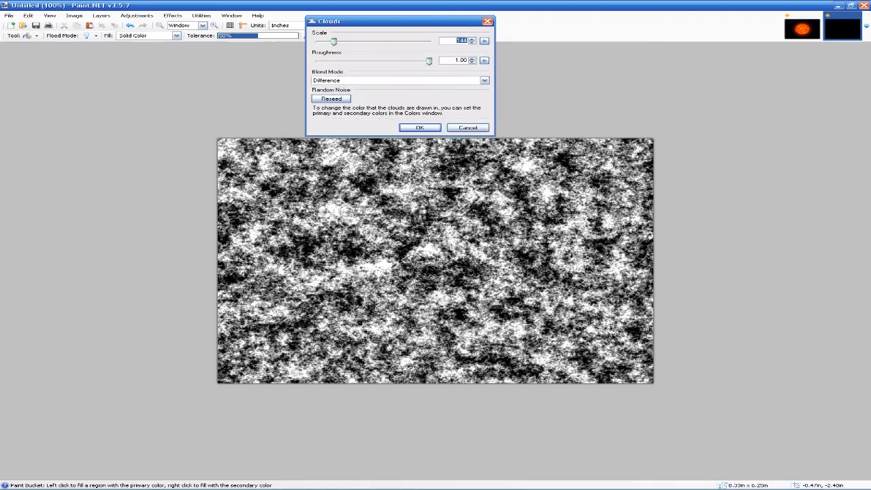
pyautogui.moveTo(429, 60); pyautogui.dragTo(373, 60)
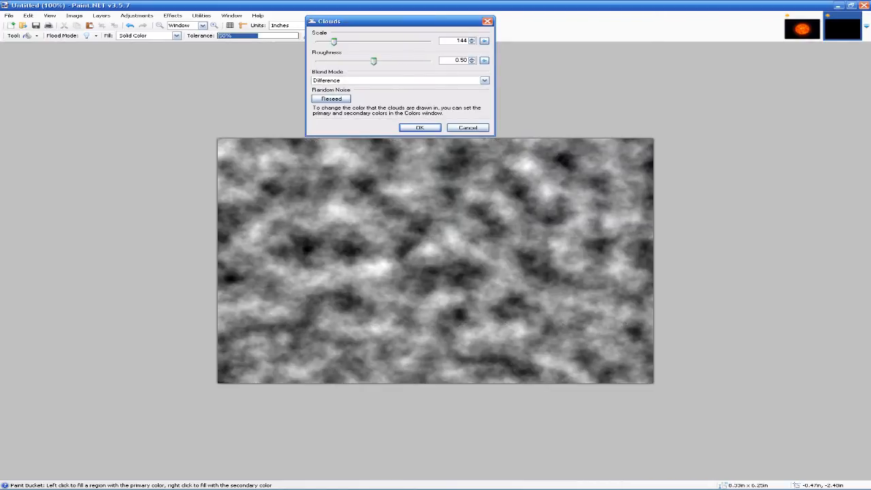
pyautogui.moveTo(373, 60); pyautogui.dragTo(357, 60)
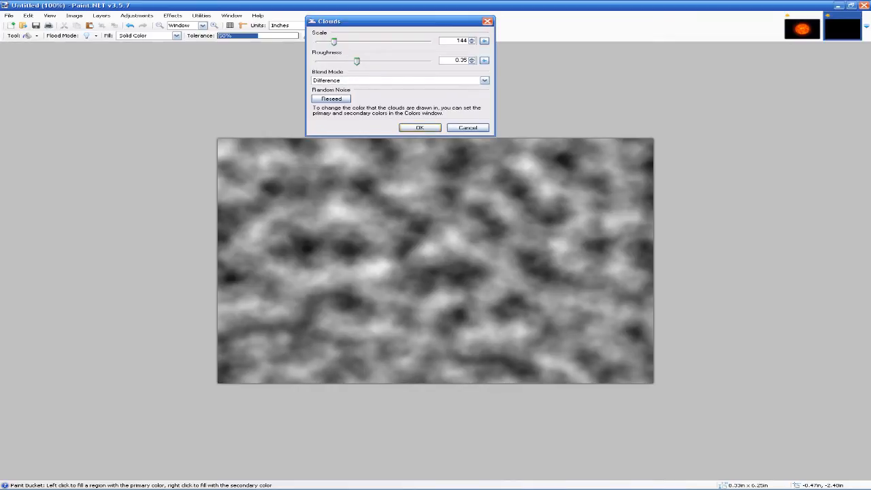
pyautogui.click(420, 128)
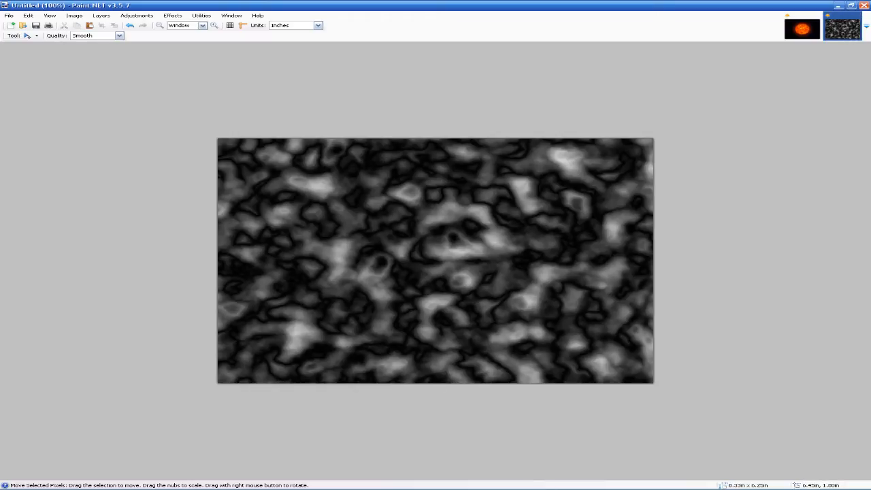
# Tint the grey clouds deep blue with the Color Filter effect.
pyautogui.click(171, 15)
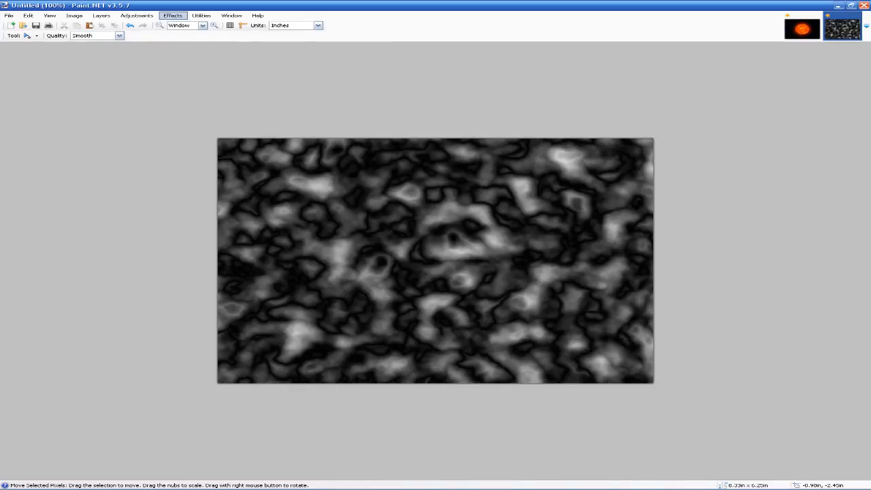
pyautogui.click(172, 15)
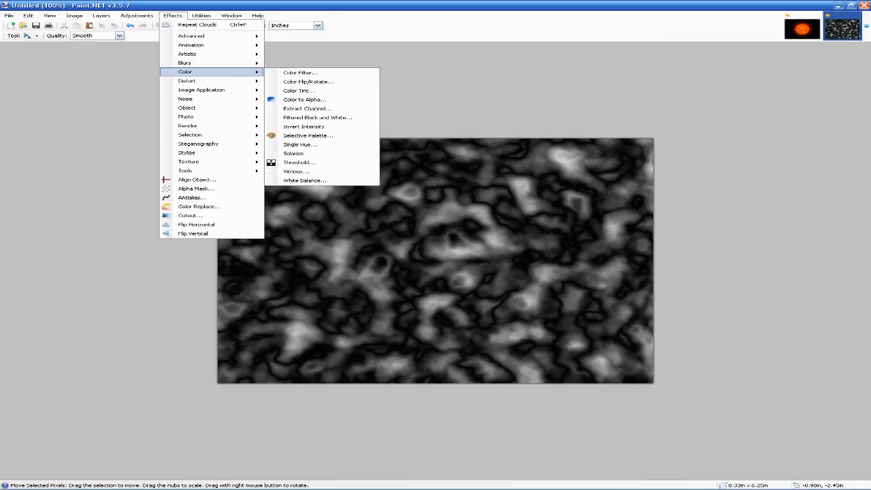
pyautogui.click(299, 74)
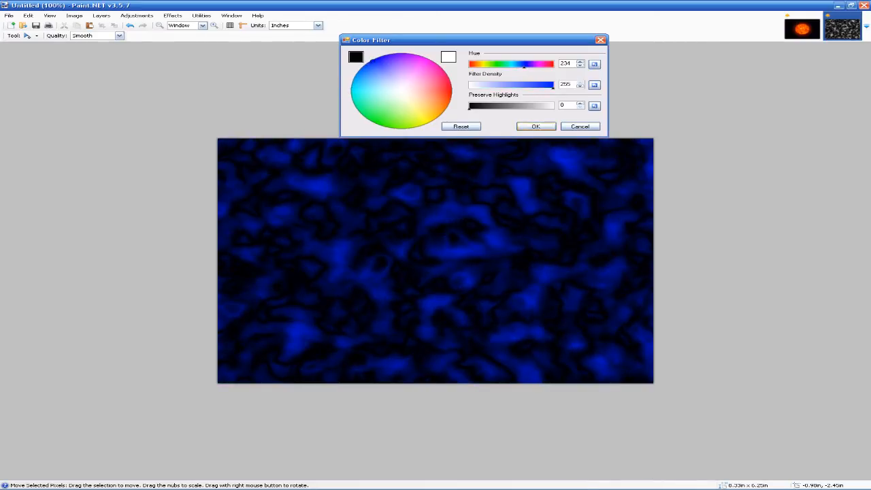
pyautogui.click(537, 126)
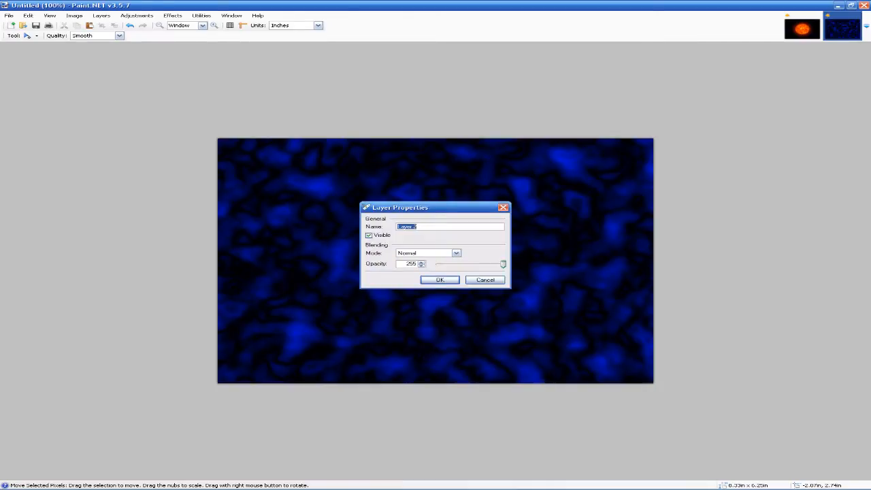
# Name the layer Nebula with Glow blending and lowered opacity.
pyautogui.write('Nebula')
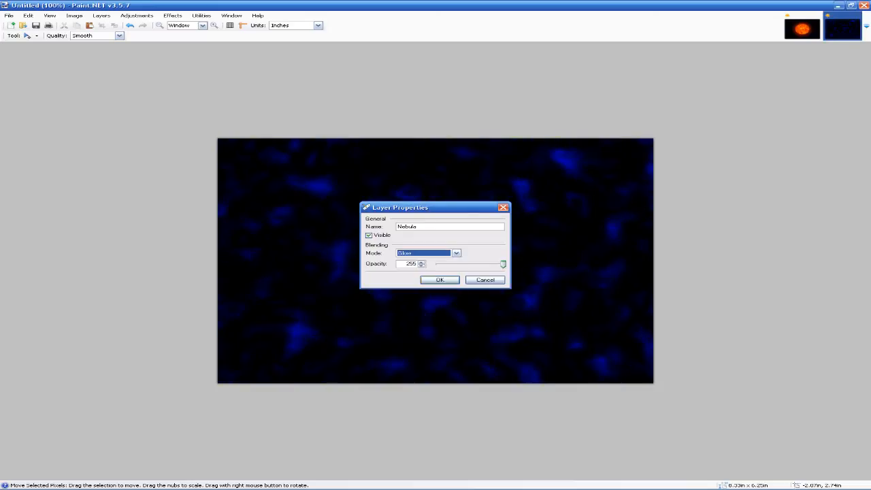
pyautogui.moveTo(503, 264); pyautogui.dragTo(463, 265)
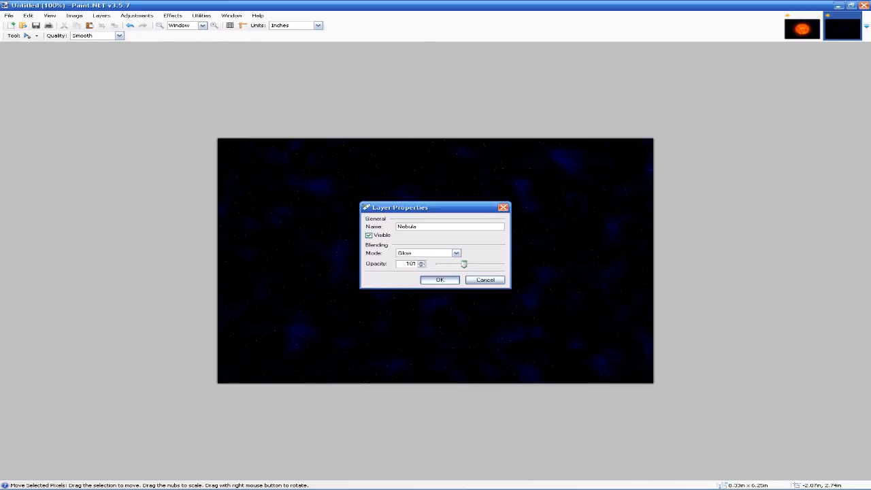
pyautogui.click(440, 281)
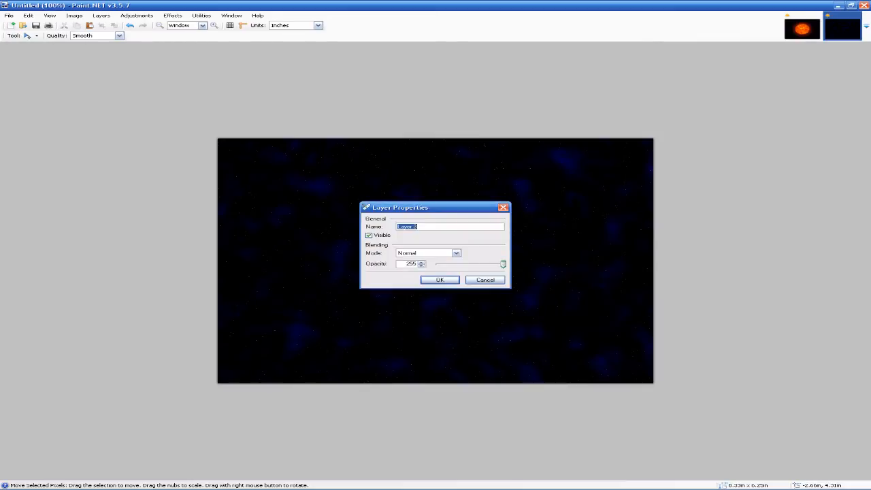
# Name the new layer Sun and confirm its properties.
pyautogui.write('Sun')
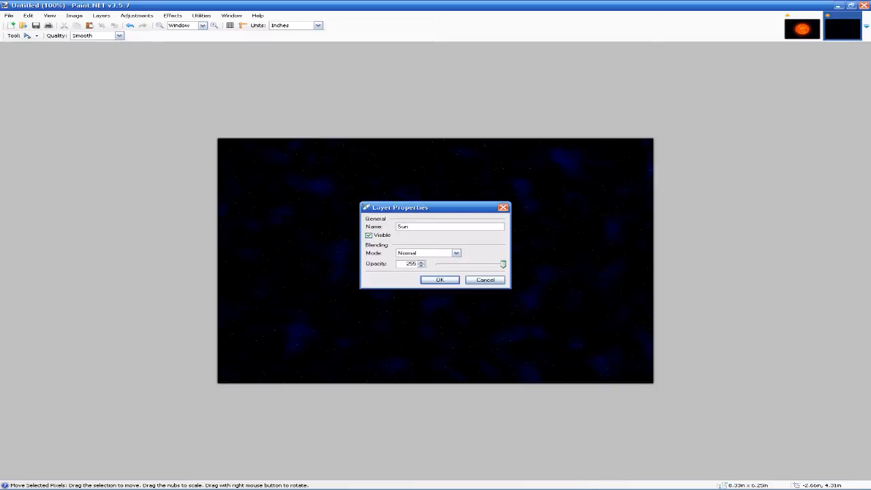
pyautogui.click(439, 281)
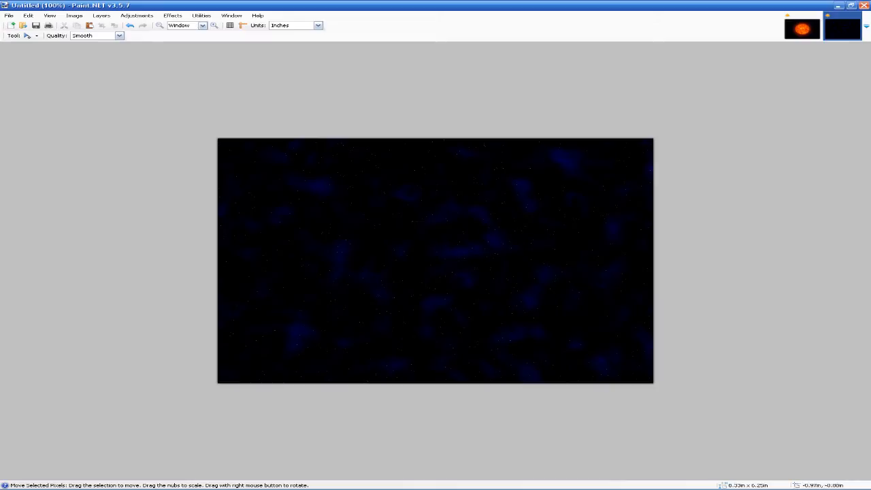
# Render Difference-blended clouds on the Sun layer with higher roughness and scale about 144.
pyautogui.click(171, 15)
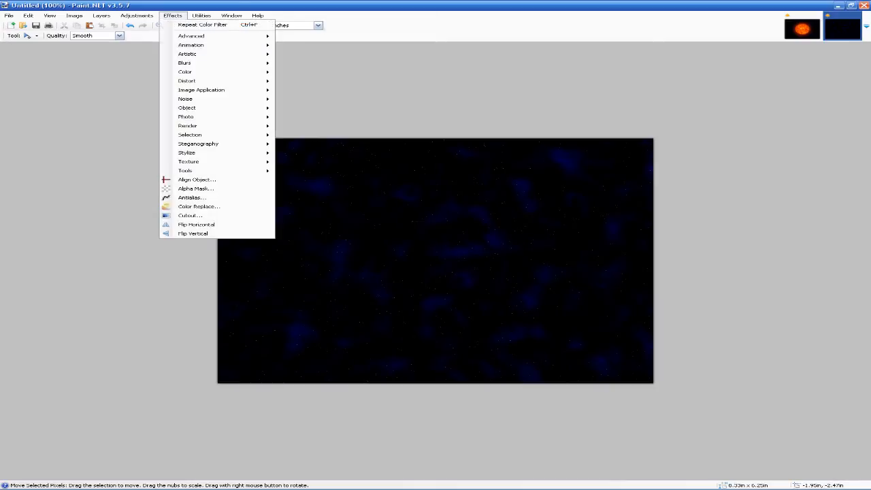
pyautogui.moveTo(189, 135)
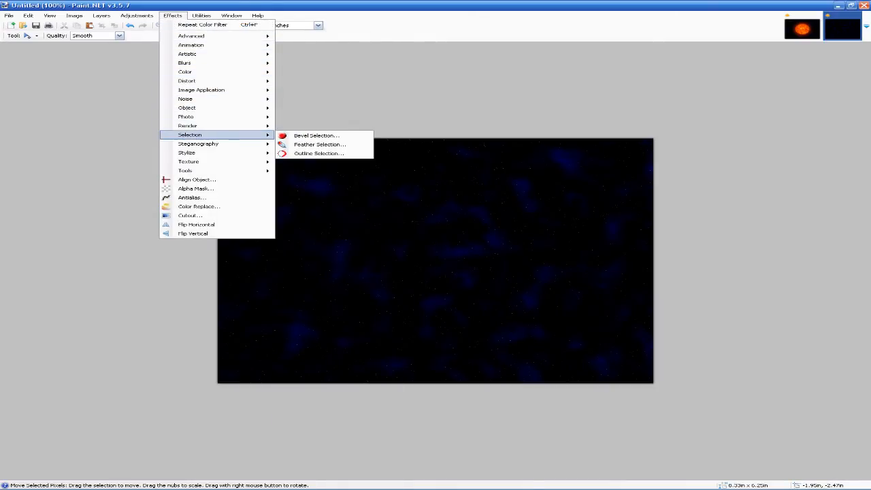
pyautogui.moveTo(188, 125)
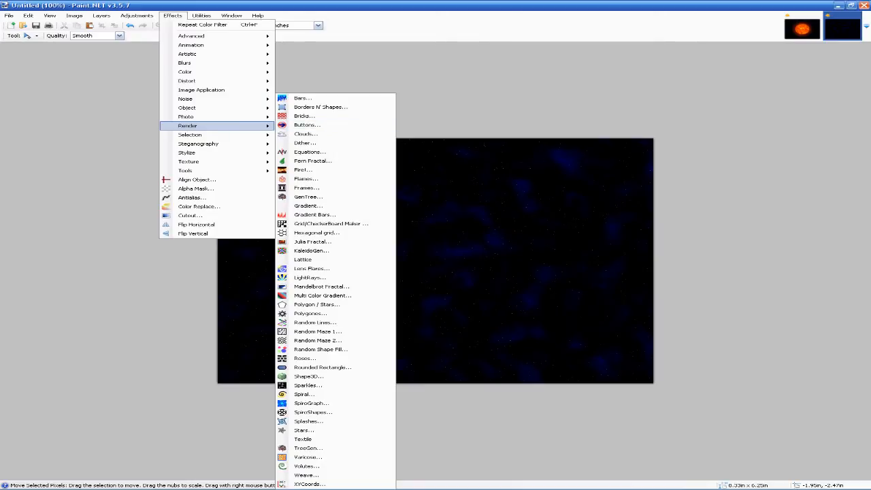
pyautogui.moveTo(305, 143)
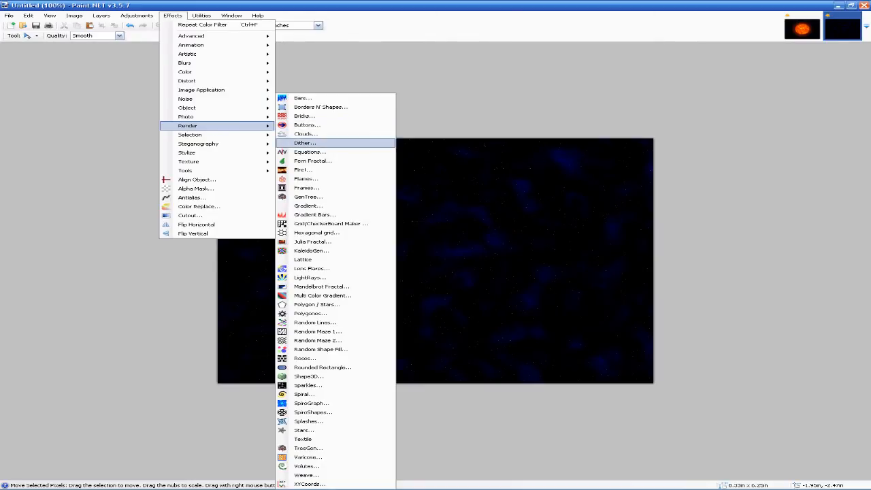
pyautogui.click(305, 135)
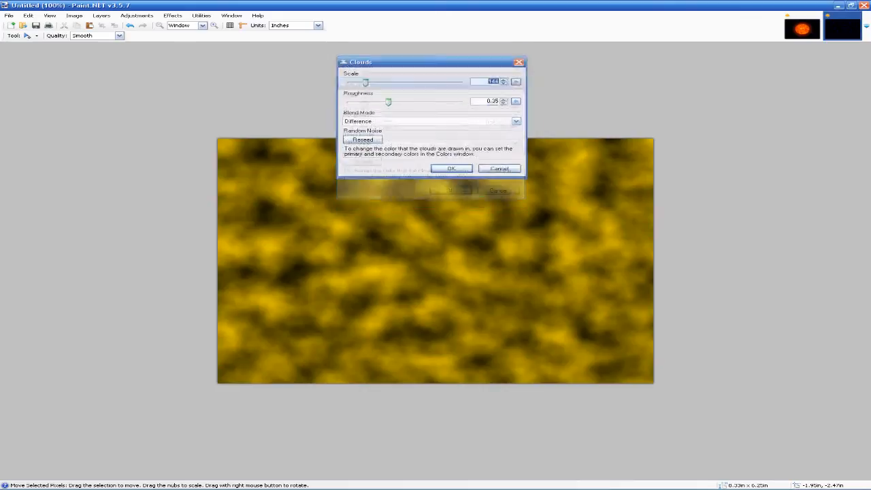
pyautogui.moveTo(428, 63); pyautogui.dragTo(433, 25)
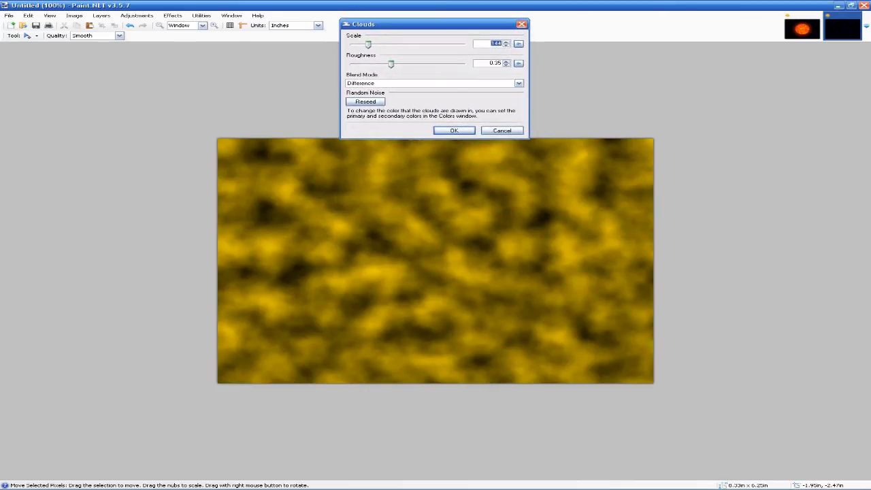
pyautogui.moveTo(391, 62); pyautogui.dragTo(463, 63)
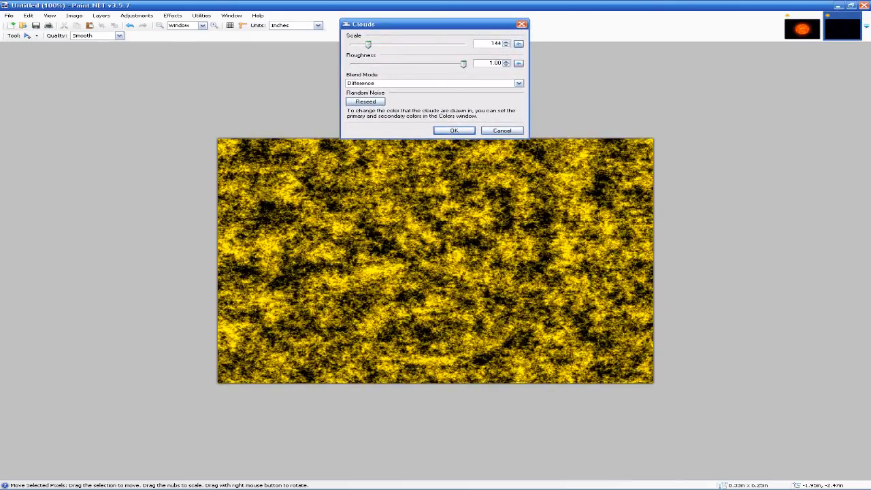
pyautogui.click(365, 101)
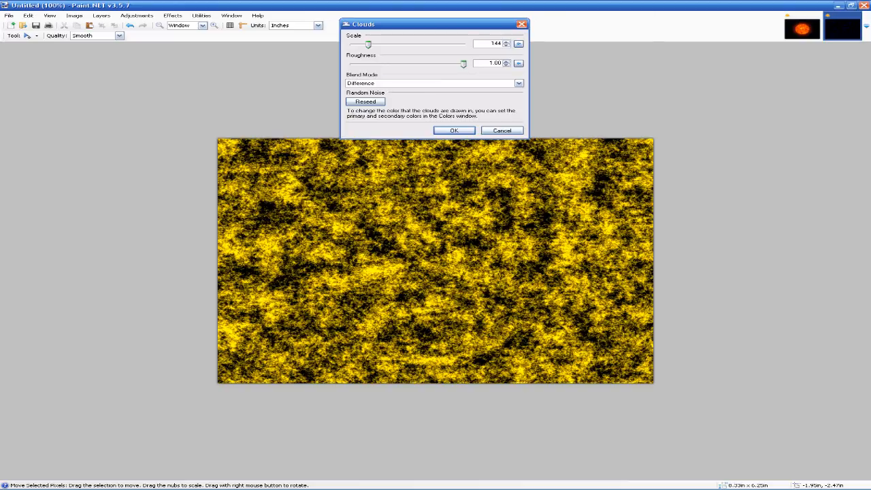
pyautogui.moveTo(369, 43); pyautogui.dragTo(432, 44)
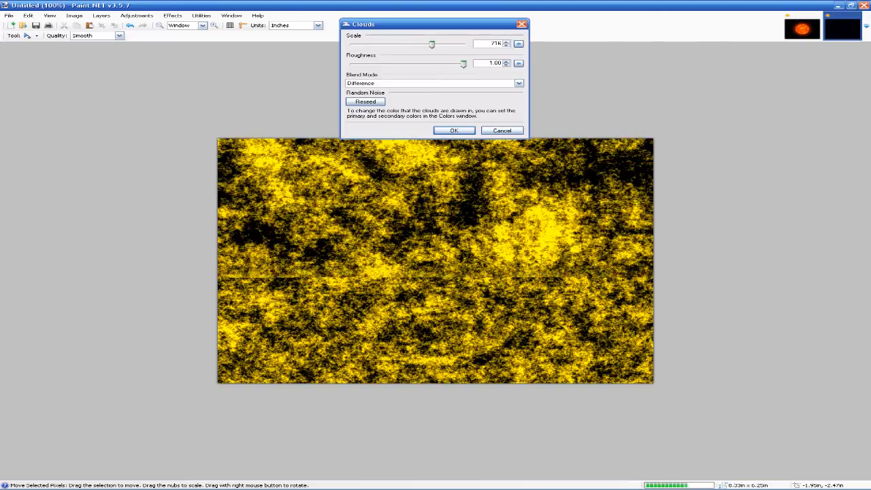
pyautogui.moveTo(433, 44); pyautogui.dragTo(388, 44)
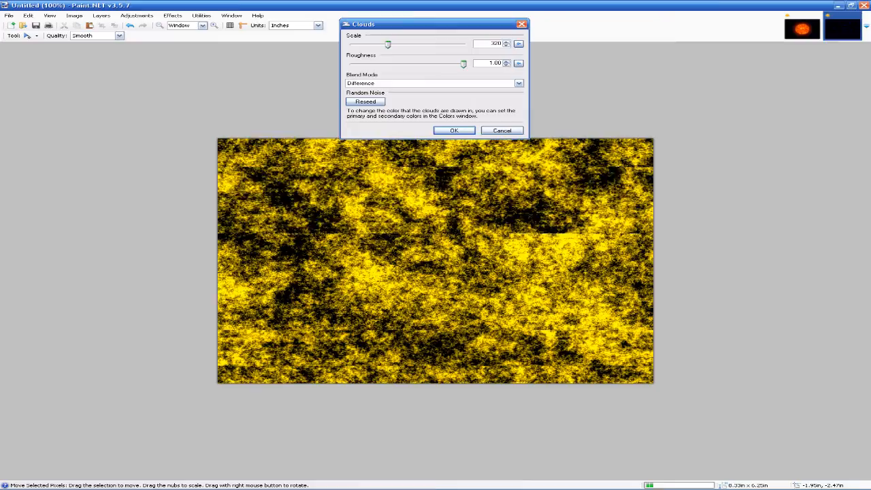
pyautogui.moveTo(388, 44); pyautogui.dragTo(373, 44)
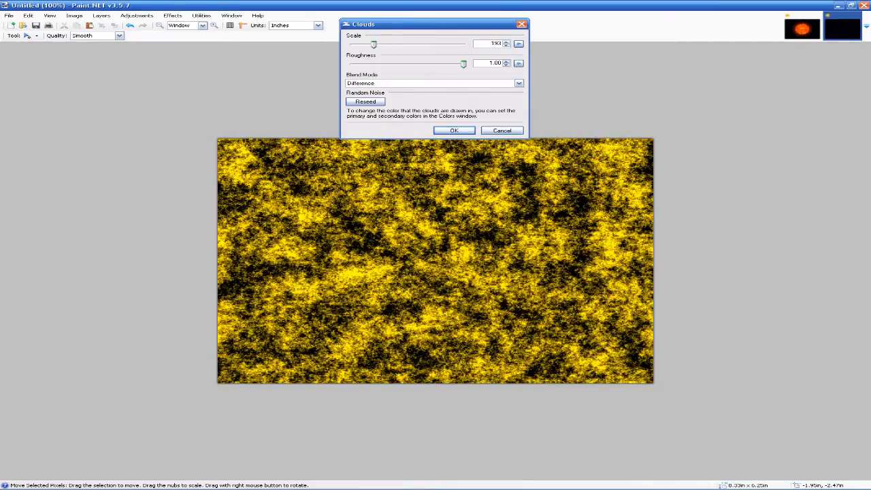
pyautogui.moveTo(373, 44); pyautogui.dragTo(371, 43)
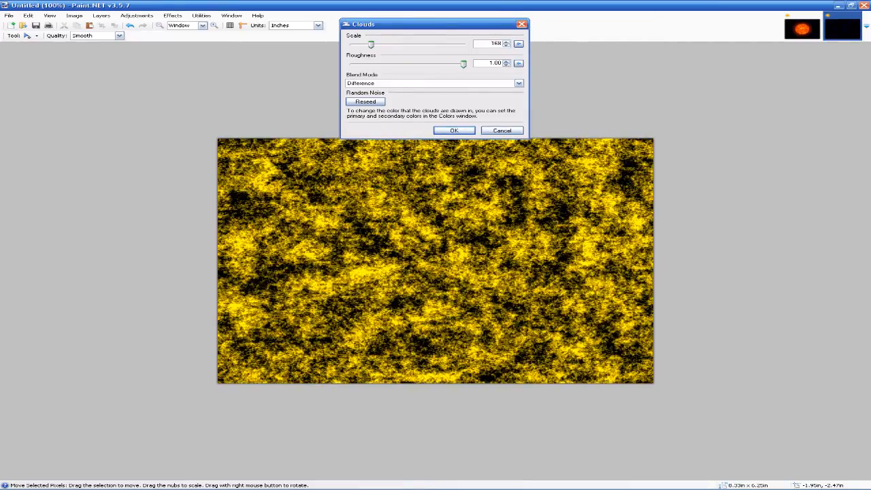
pyautogui.click(365, 101)
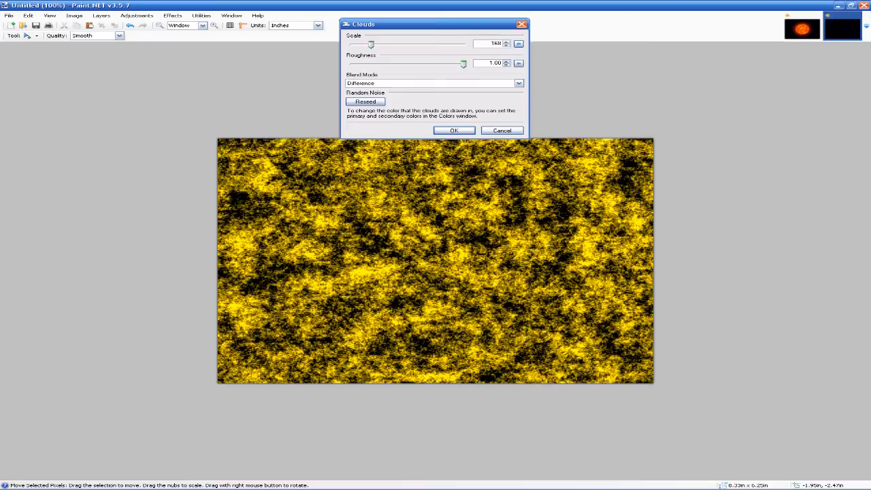
pyautogui.click(454, 130)
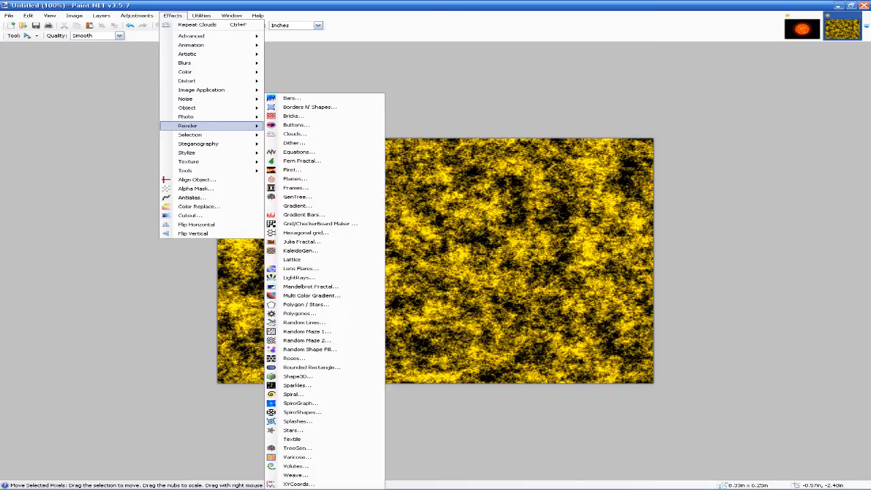
pyautogui.moveTo(296, 376)
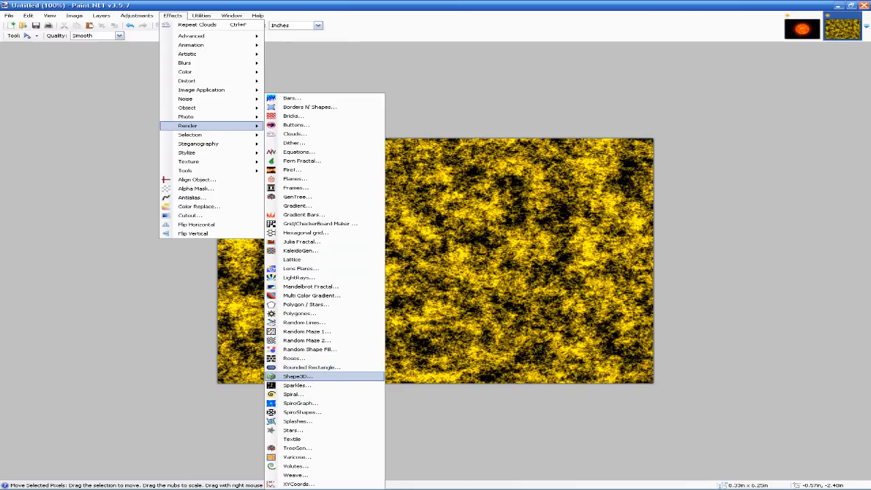
# Wrap the cloud texture onto a Full Sphere Map in Shape3D with lighting on.
pyautogui.click(297, 375)
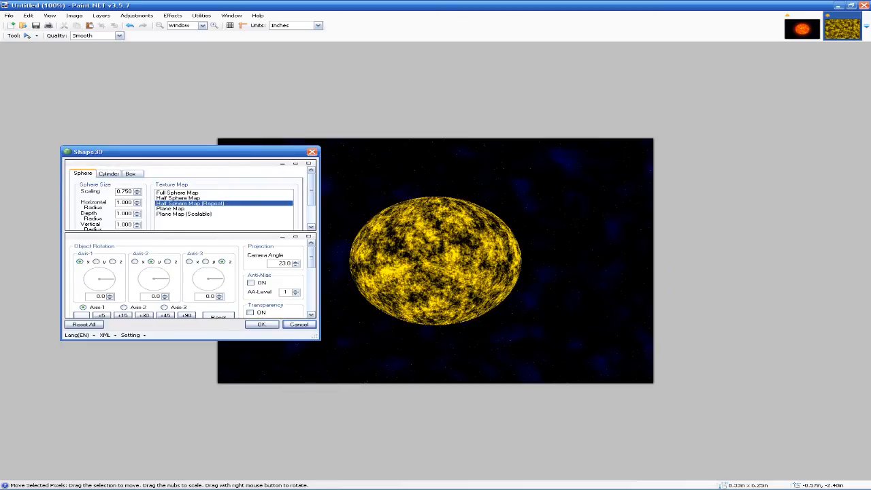
pyautogui.click(177, 180)
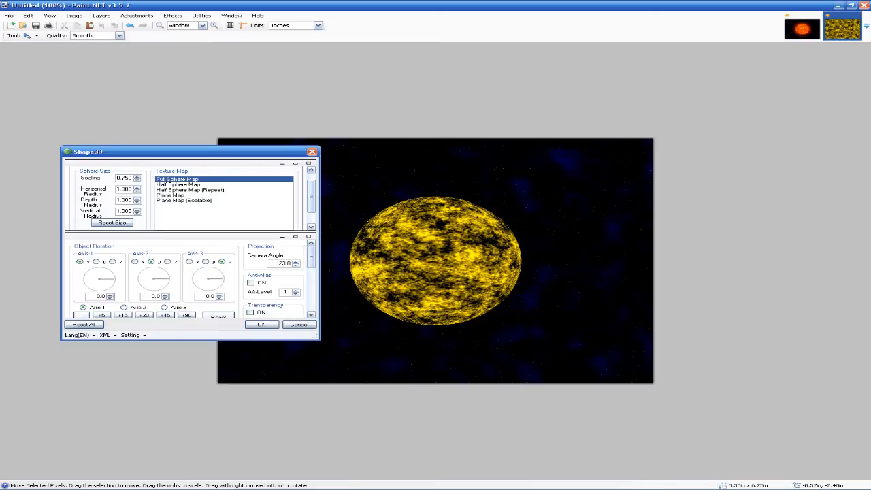
pyautogui.click(190, 189)
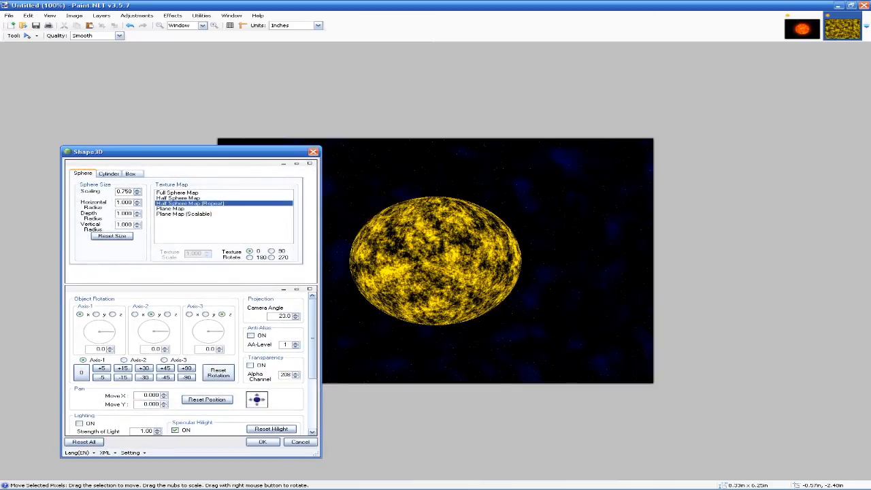
pyautogui.click(79, 424)
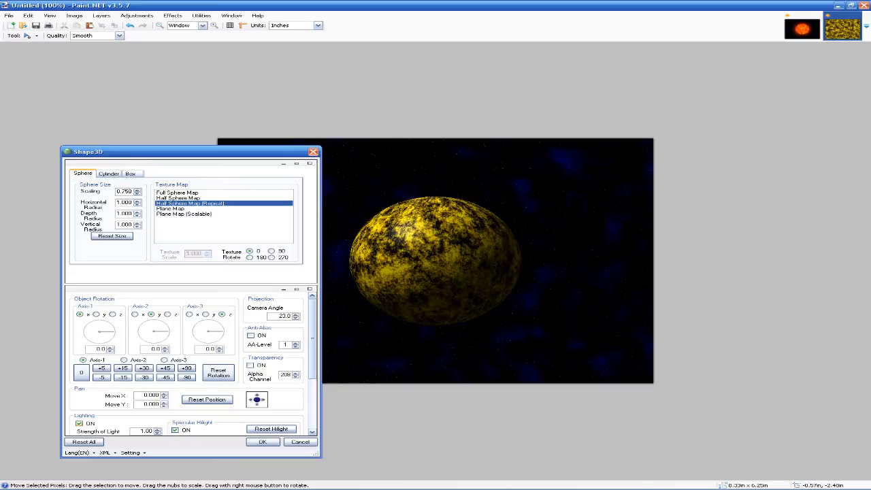
pyautogui.click(261, 441)
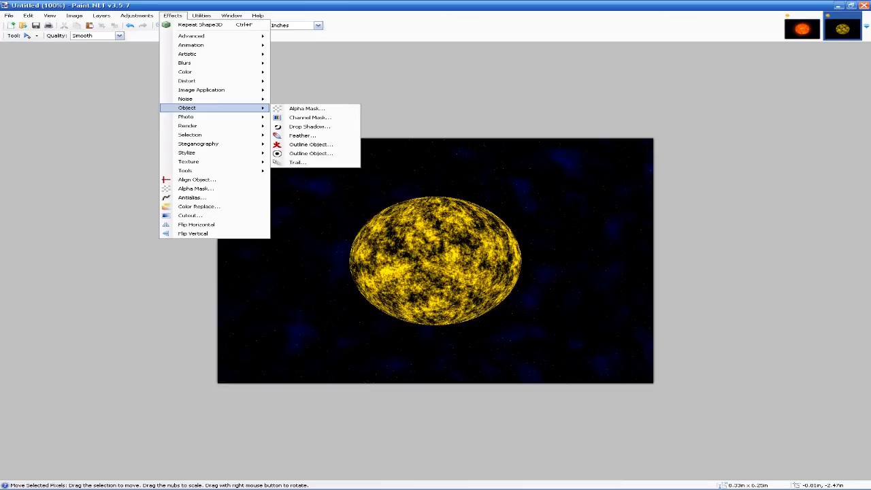
# Feather the sphere's edge into the background with the default radius.
pyautogui.click(301, 136)
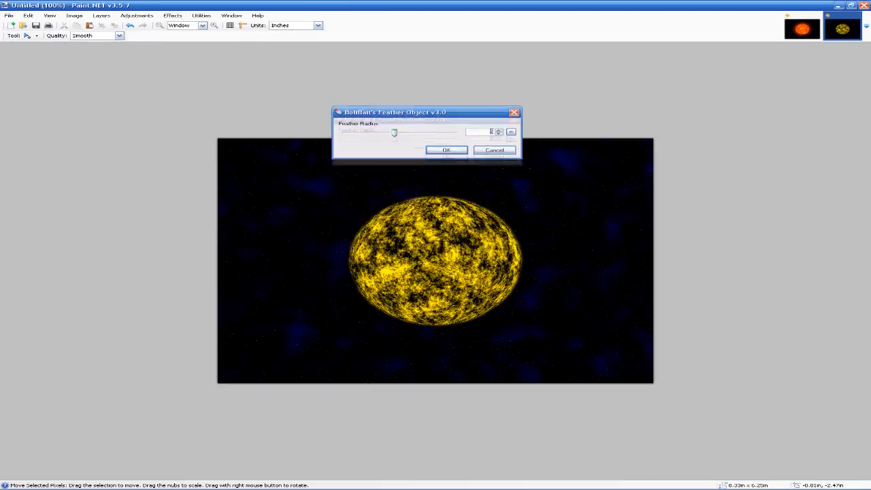
pyautogui.click(446, 150)
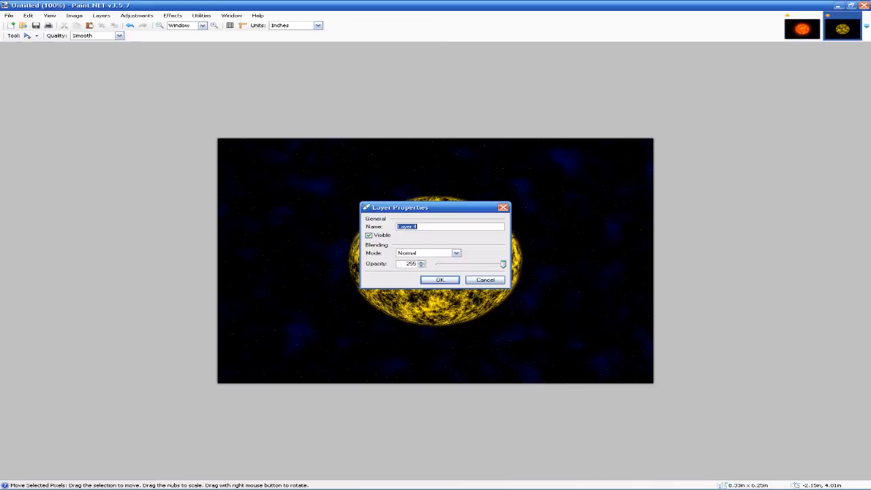
# Rename the sphere layers to Surface and Rays in Layer Properties.
pyautogui.write('Surface')
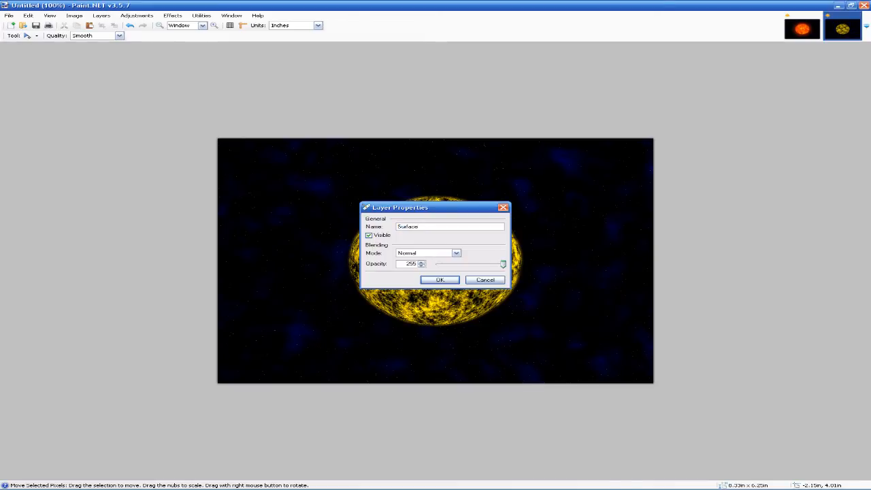
pyautogui.click(439, 280)
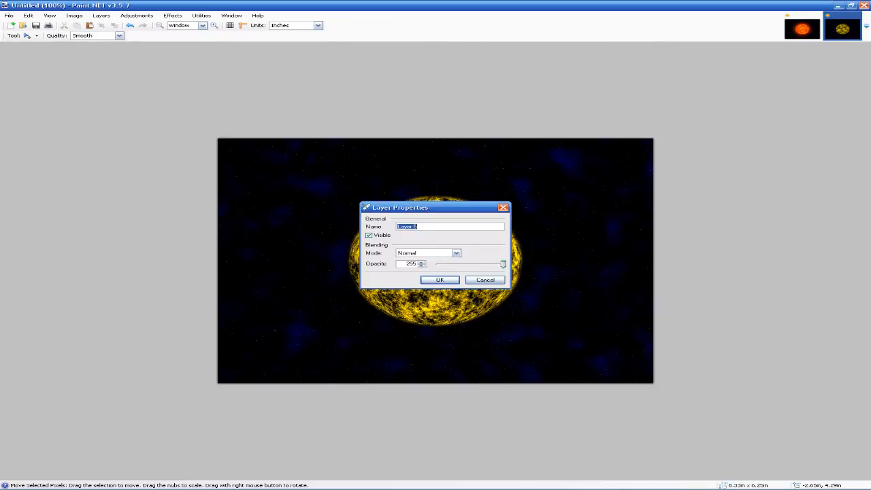
pyautogui.write('Rays')
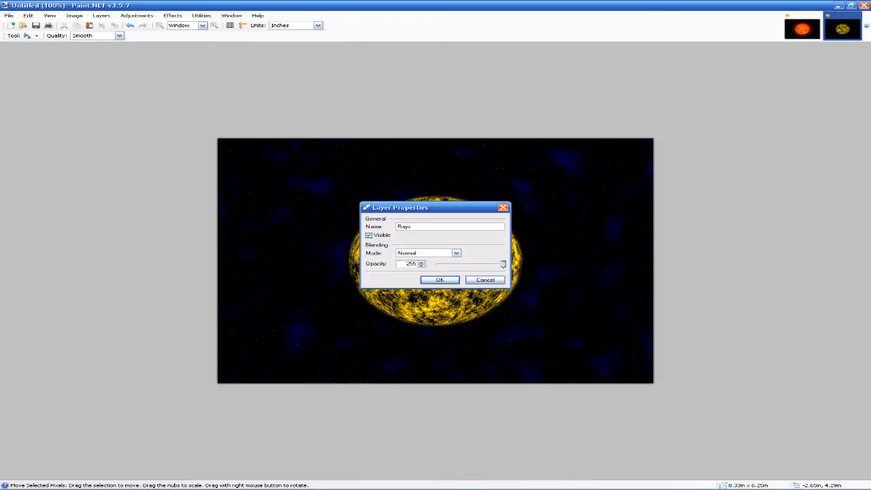
pyautogui.click(439, 281)
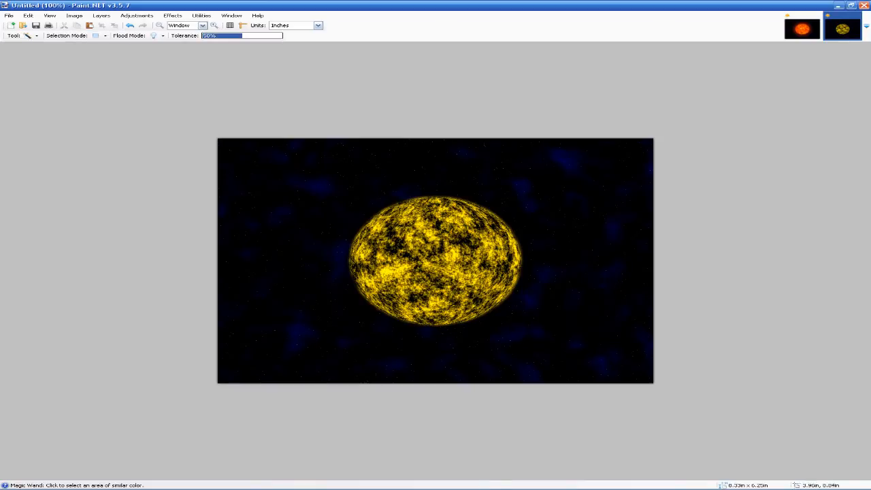
# Select the sphere with the Magic Wand and switch to the Paint Bucket tool.
pyautogui.click(436, 261)
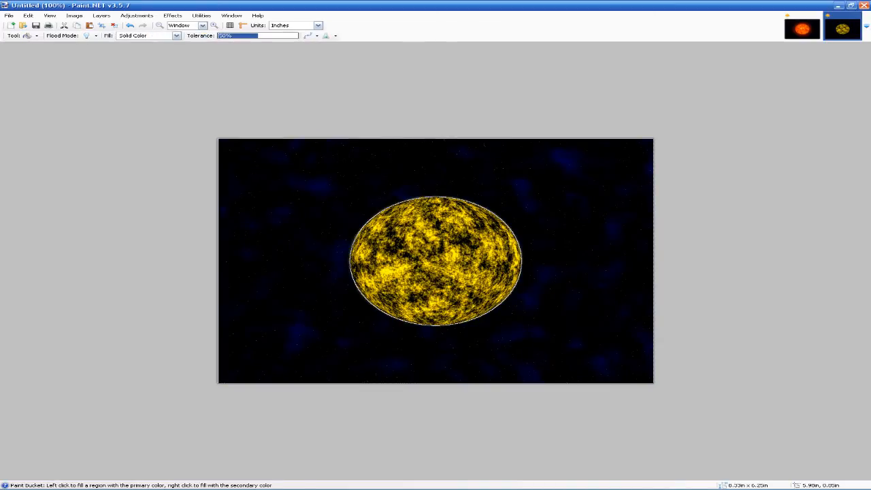
pyautogui.click(293, 170)
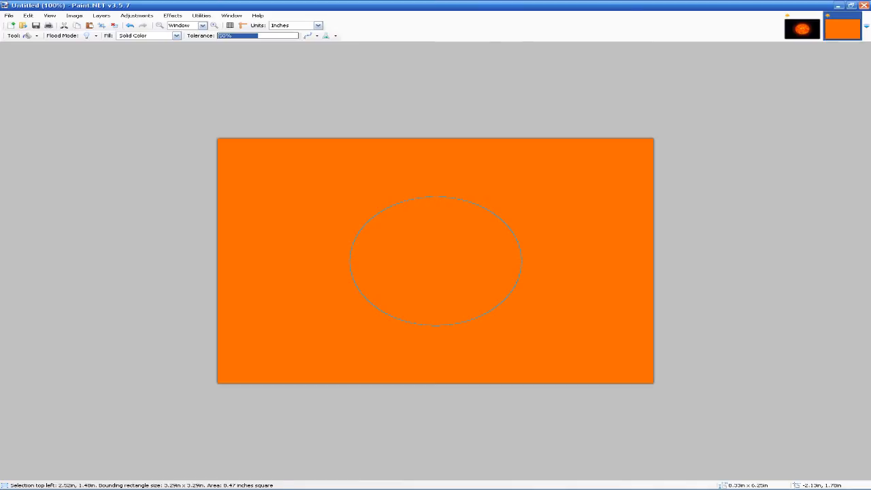
# Fill the area around the sphere with orange, then soften it with a Gaussian Blur.
pyautogui.click(436, 261)
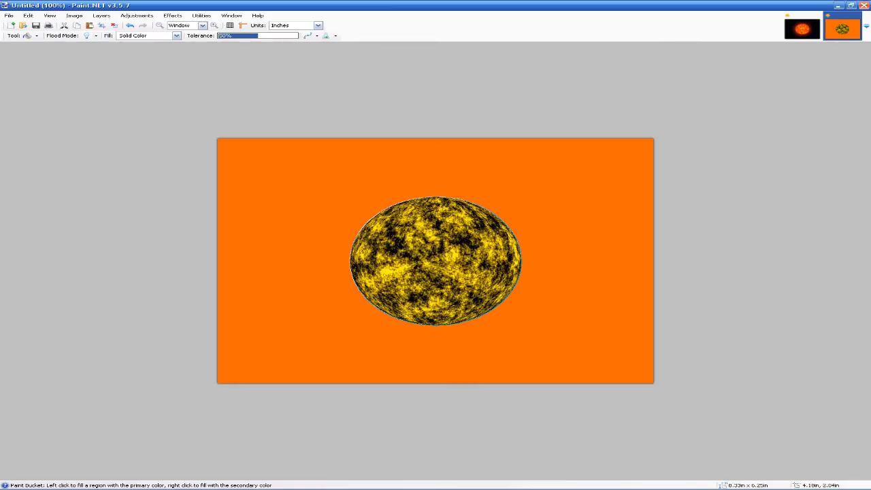
pyautogui.click(172, 15)
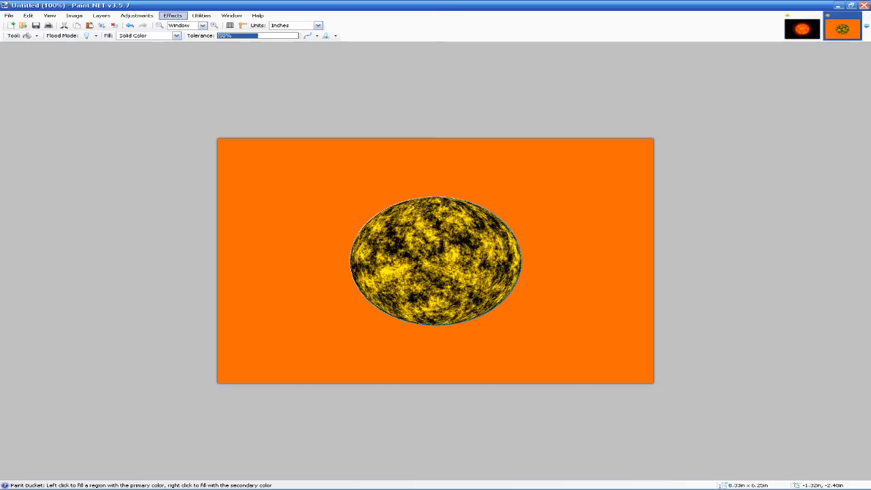
pyautogui.click(171, 15)
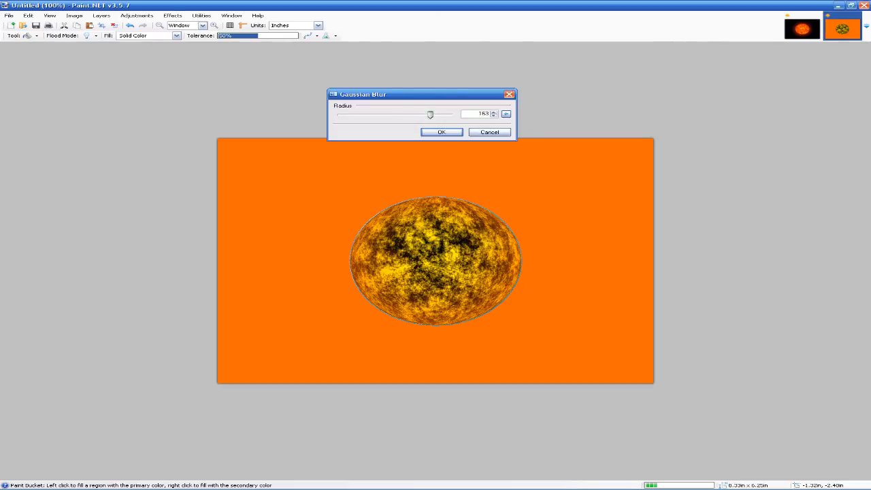
pyautogui.moveTo(431, 114); pyautogui.dragTo(426, 114)
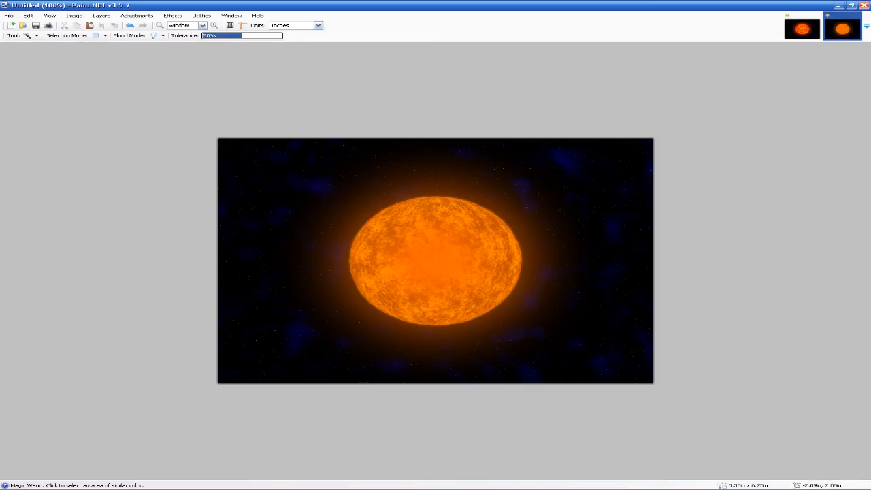
# Change the Rays layer's blend mode, then set Surface to Glow with reduced opacity and confirm.
pyautogui.click(454, 252)
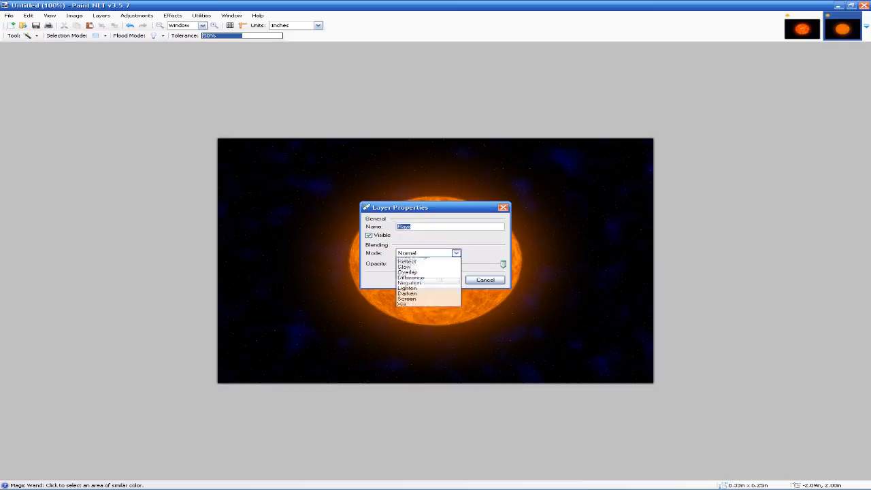
pyautogui.click(406, 267)
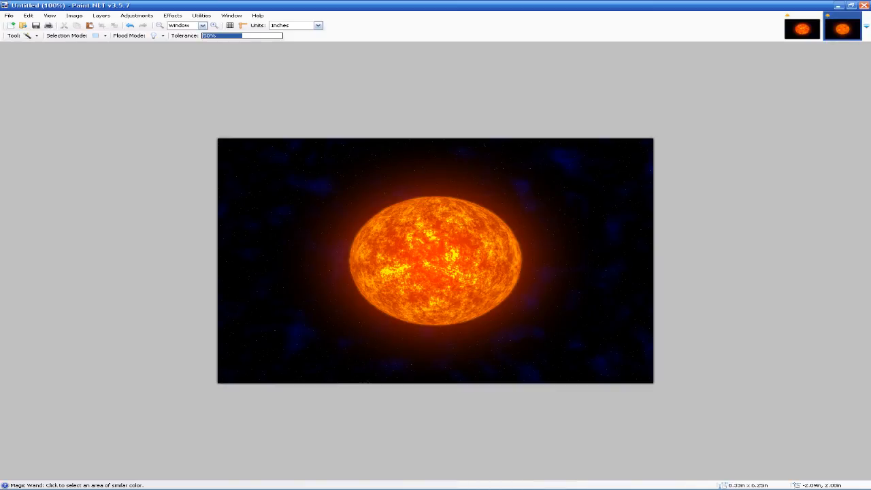
pyautogui.click(456, 252)
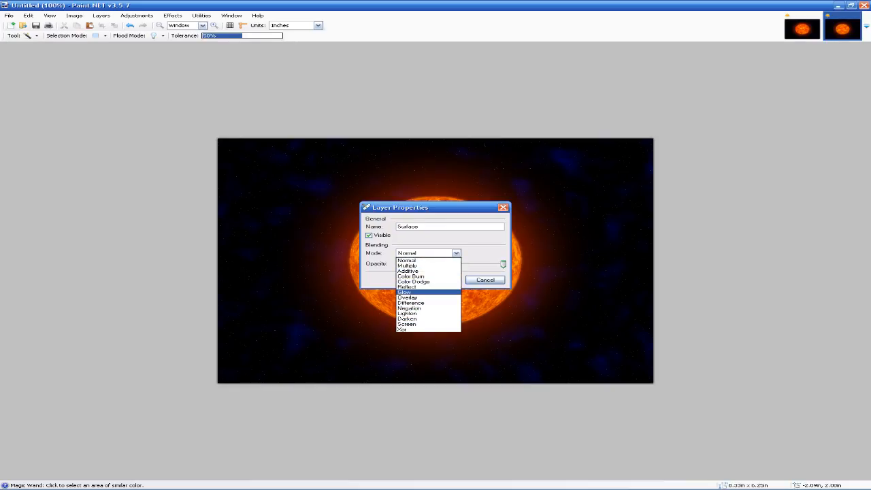
pyautogui.click(404, 291)
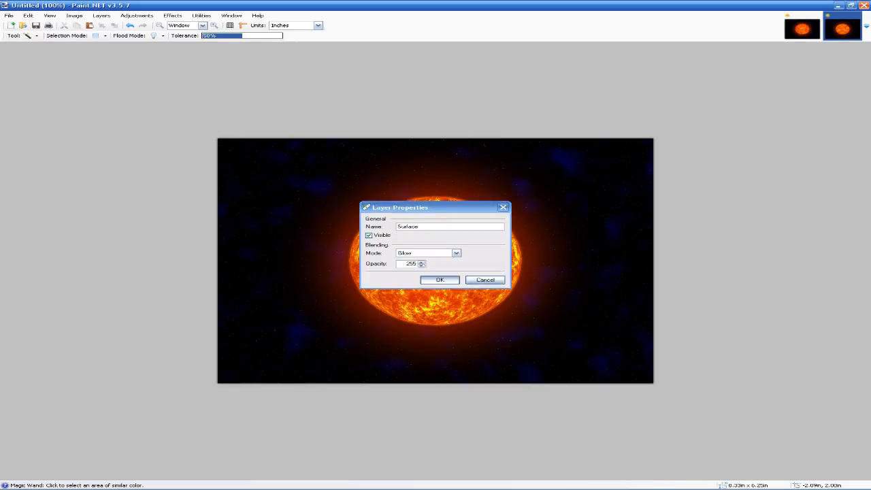
pyautogui.click(439, 281)
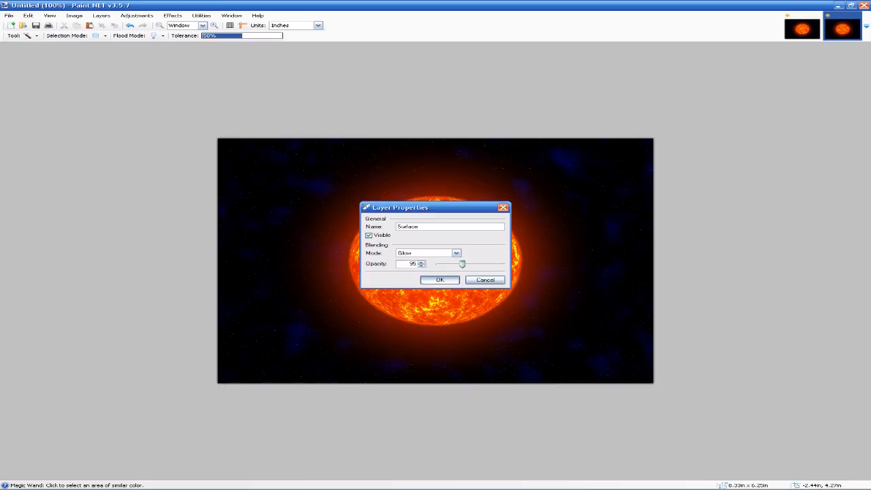
pyautogui.click(440, 280)
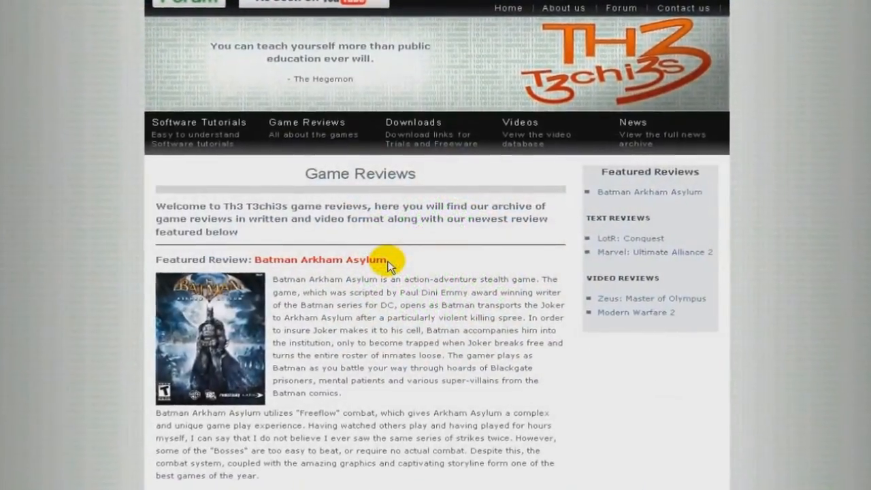
# Show the site's Software Tutorials section and scroll down through its categories.
pyautogui.click(199, 123)
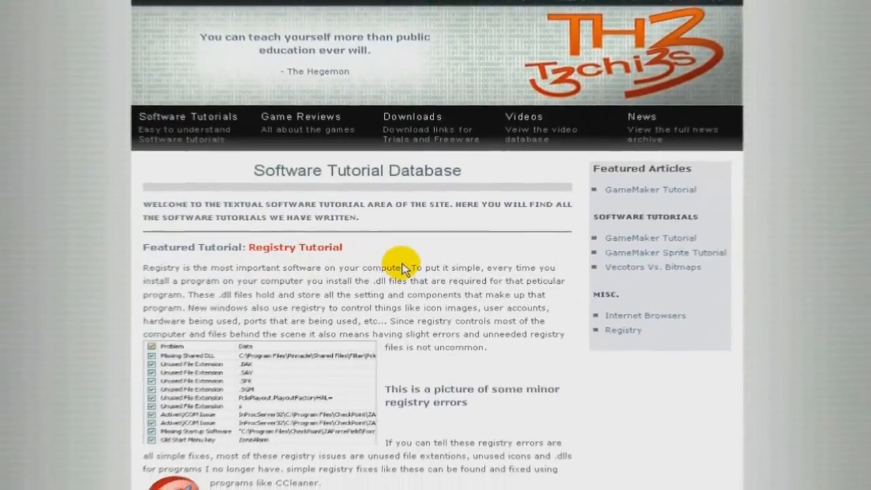
pyautogui.scroll(-3)
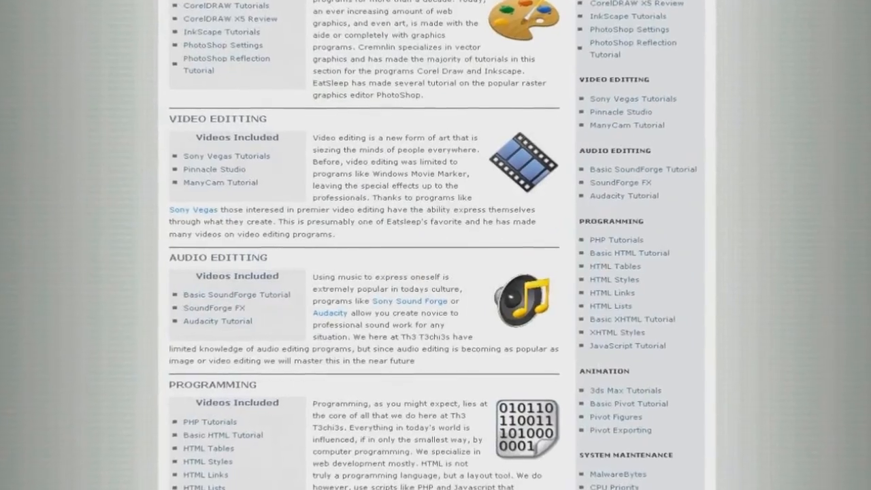